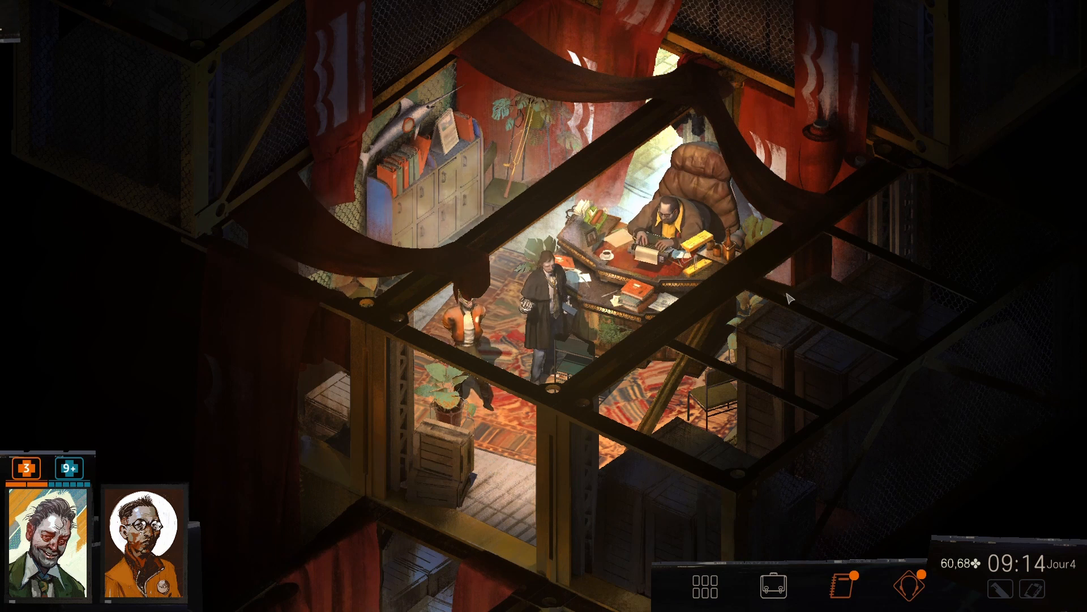
{"action": "mouse_move", "coordinate": [829, 437]}
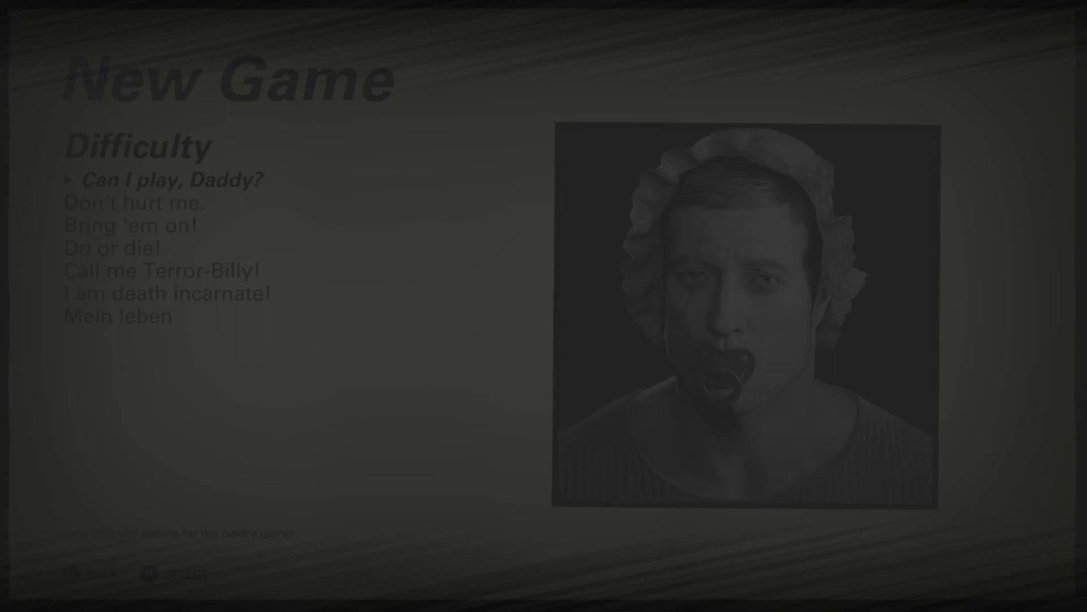
Step: Move down the difficulty list past Don't hurt me. and Bring 'em on! to I am death incarnate!
{"action": "key", "text": "down"}
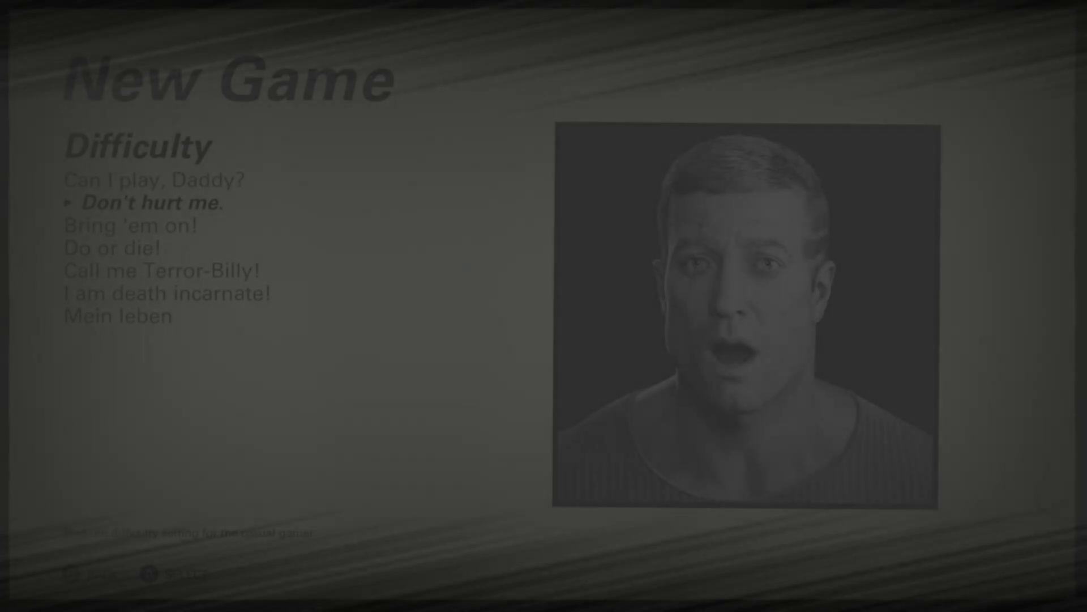
{"action": "key", "text": "Down"}
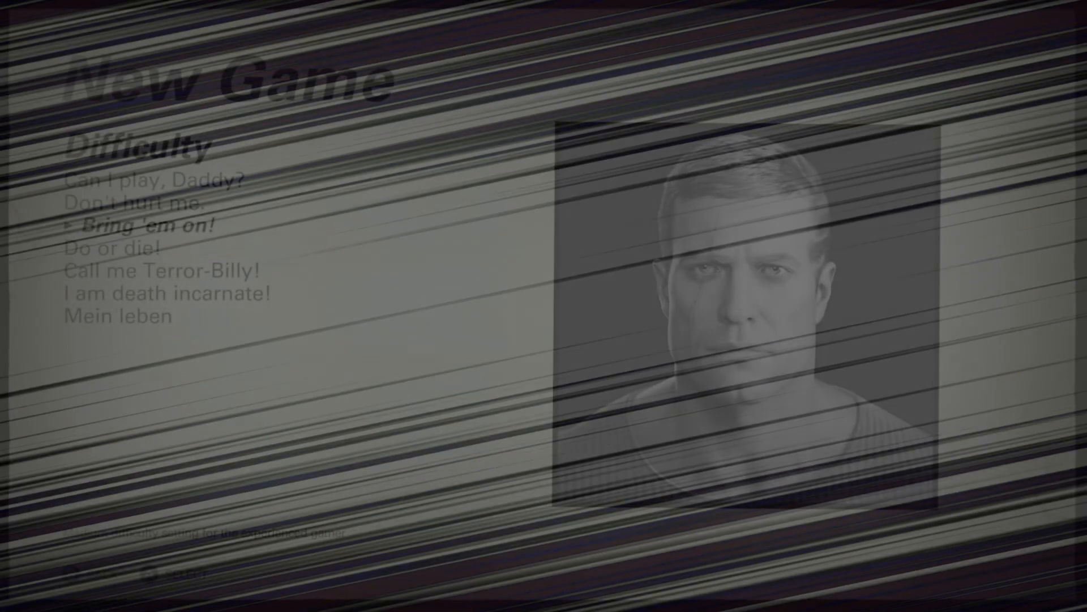
{"action": "key", "text": "down"}
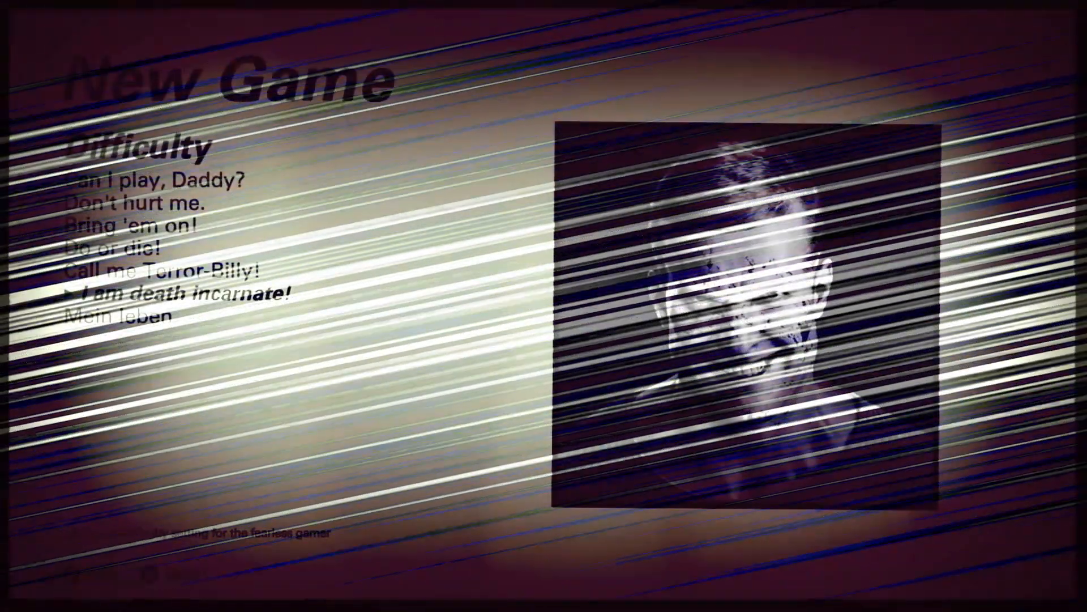
{"action": "key", "text": "Down"}
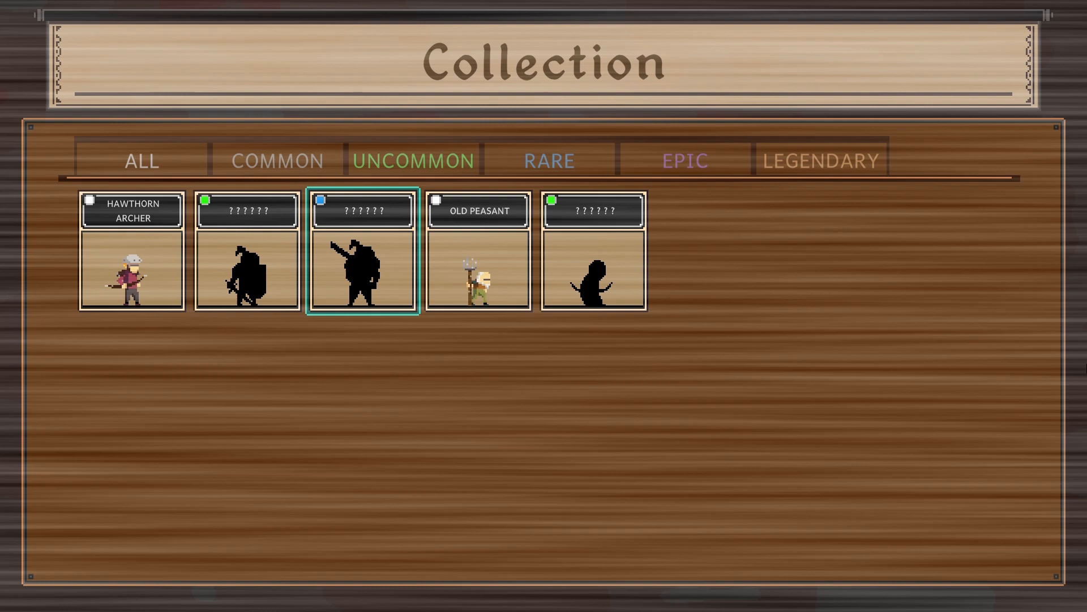
Step: Filter the collection to common units, then accept the deal to leave the cemetery
{"action": "left_click", "coordinate": [276, 159]}
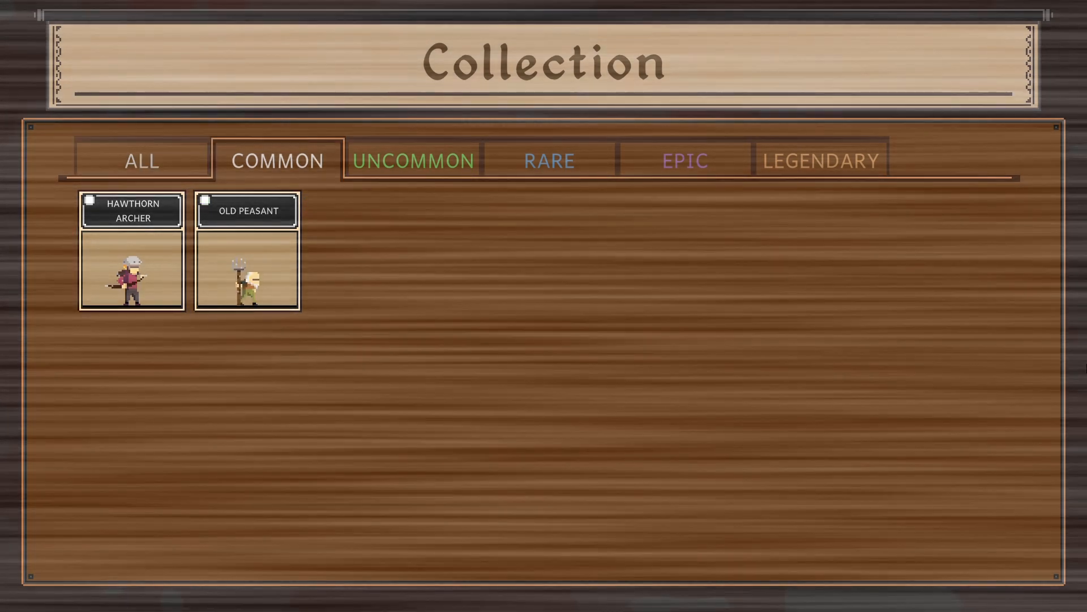
{"action": "left_click", "coordinate": [685, 159]}
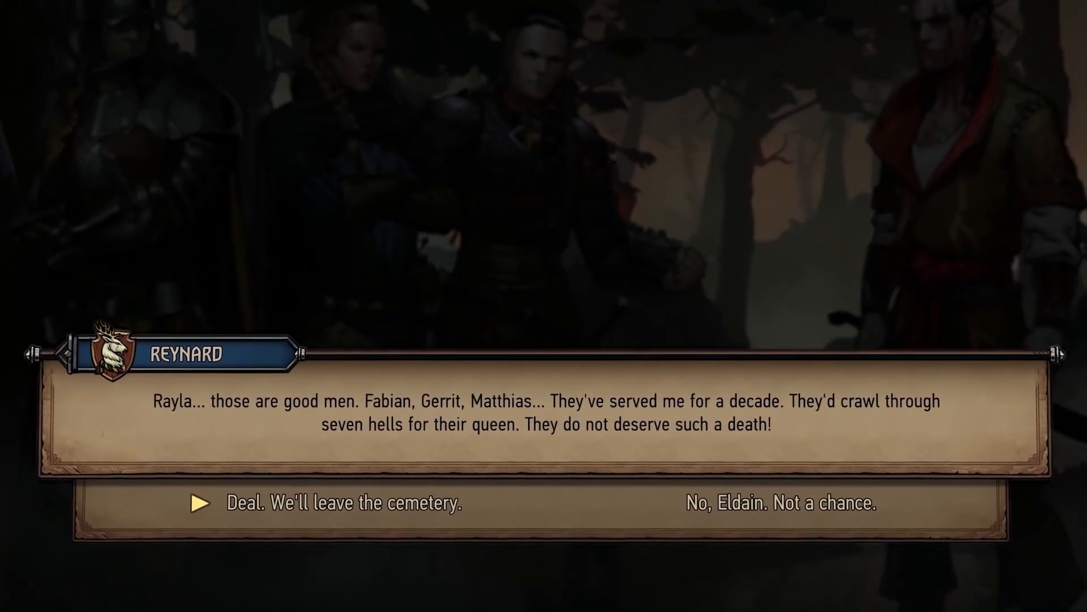
{"action": "left_click", "coordinate": [336, 502]}
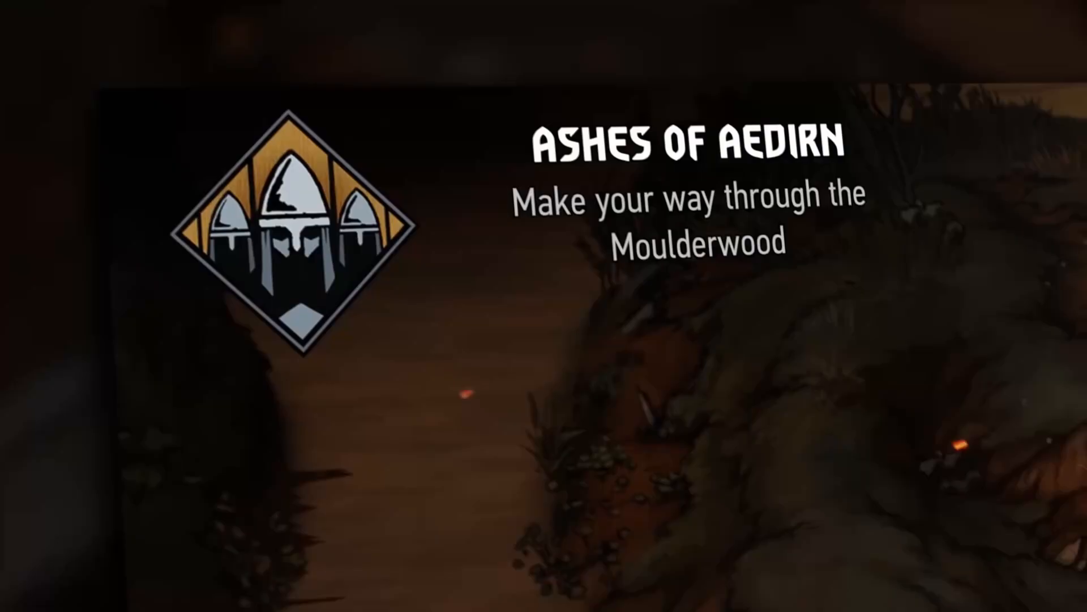